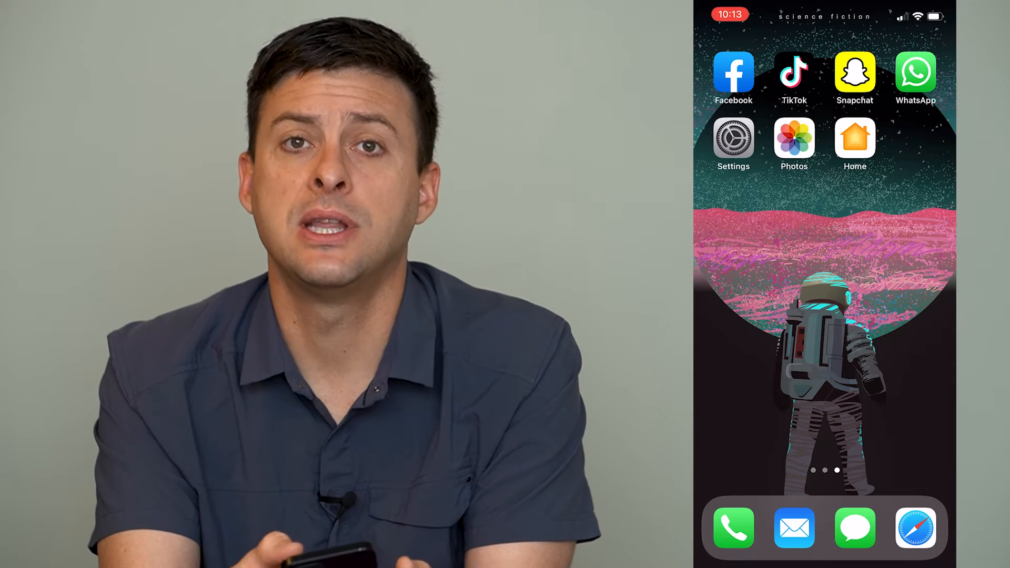
# Launch Settings and scroll the main list down to the General section
pyautogui.click(732, 139)
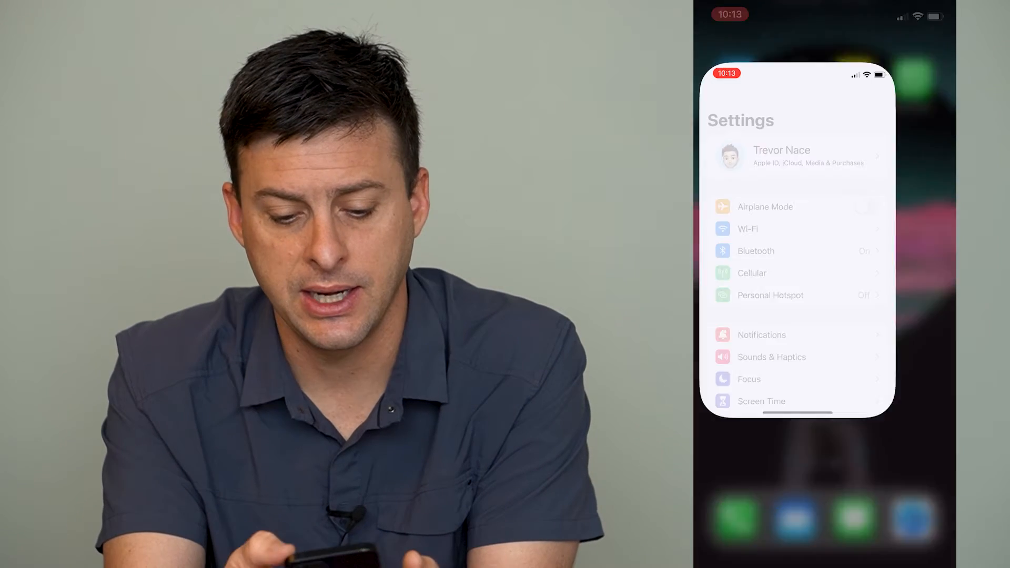
pyautogui.scroll(-3)
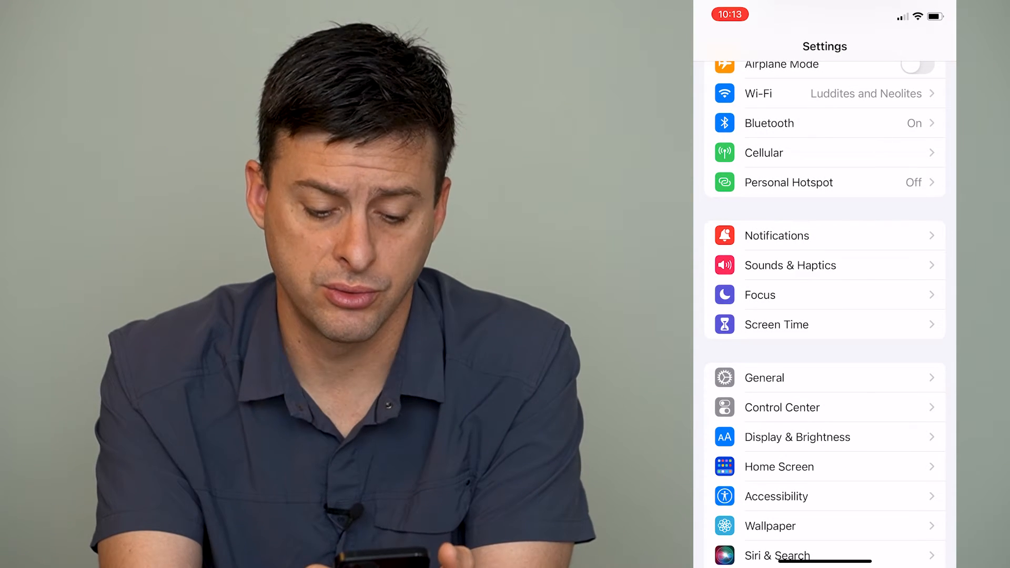
# In Control Center settings, switch Show Home Controls off and then back on
pyautogui.click(838, 407)
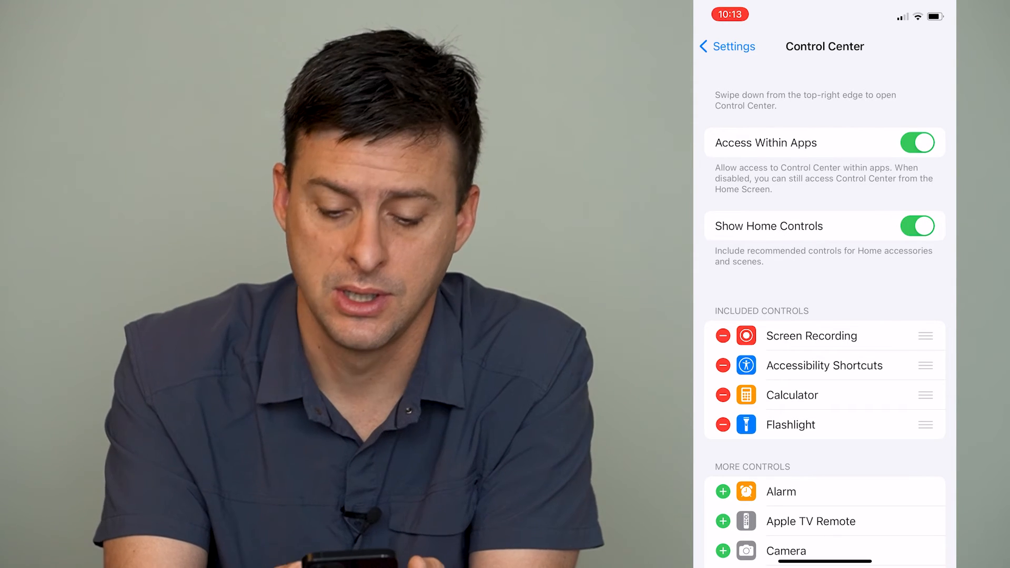
pyautogui.click(917, 226)
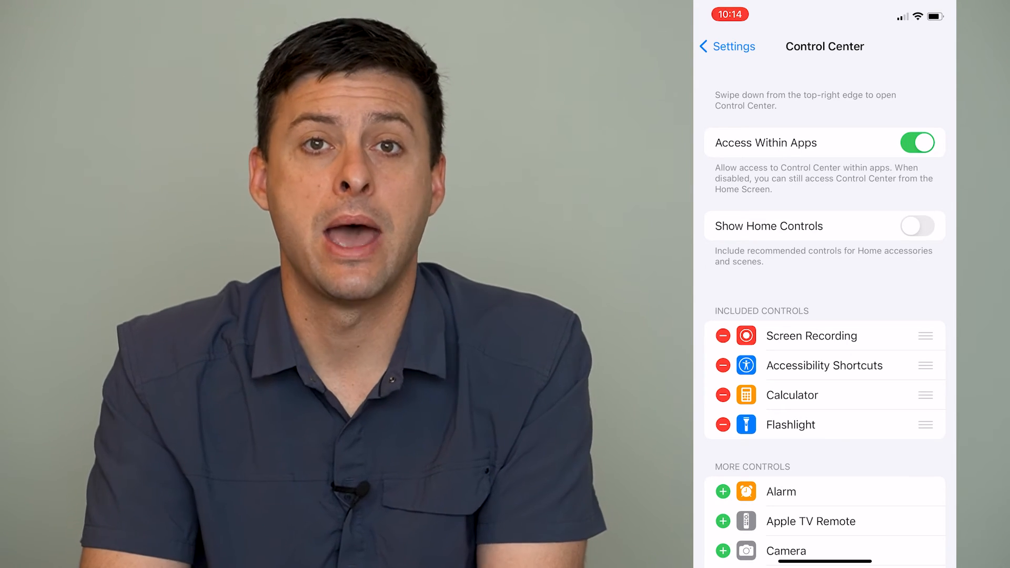
pyautogui.click(917, 225)
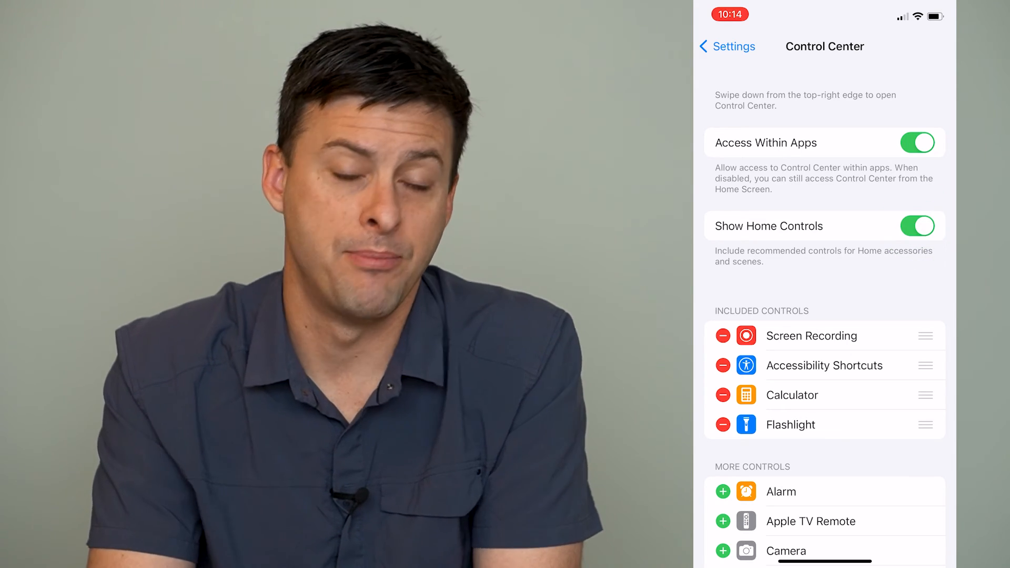